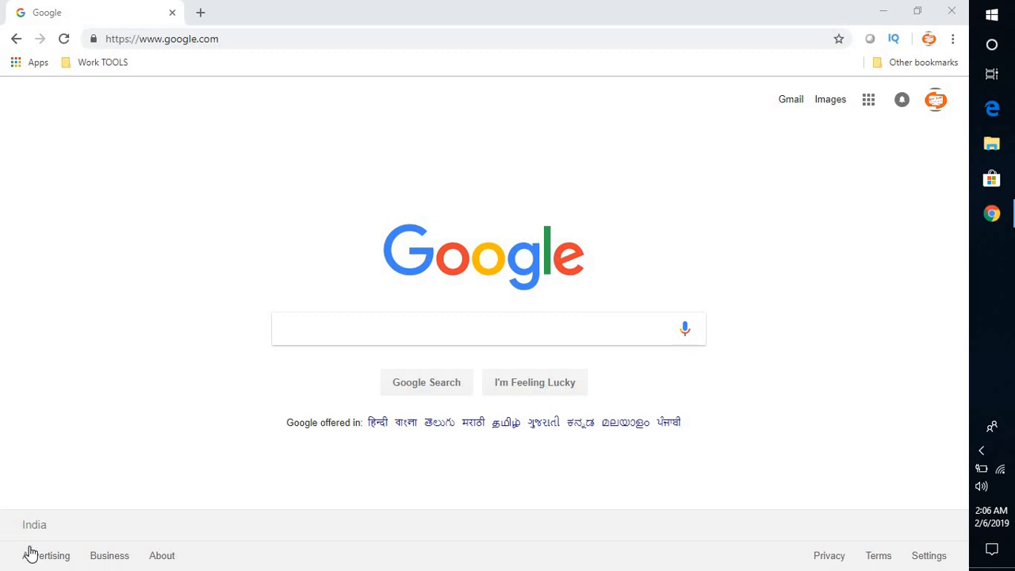
mouse_move(35, 511)
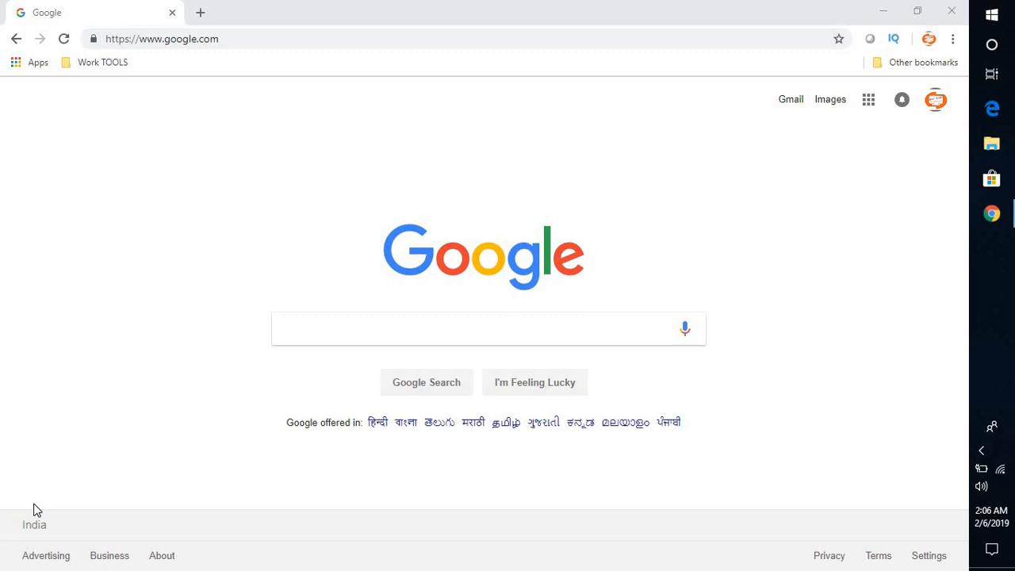
mouse_move(104, 427)
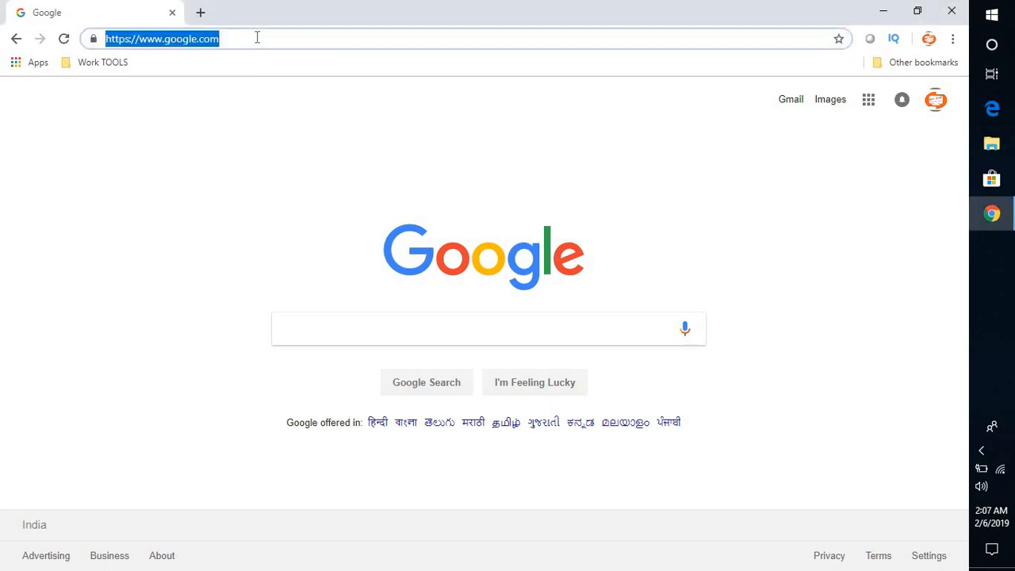
mouse_move(362, 97)
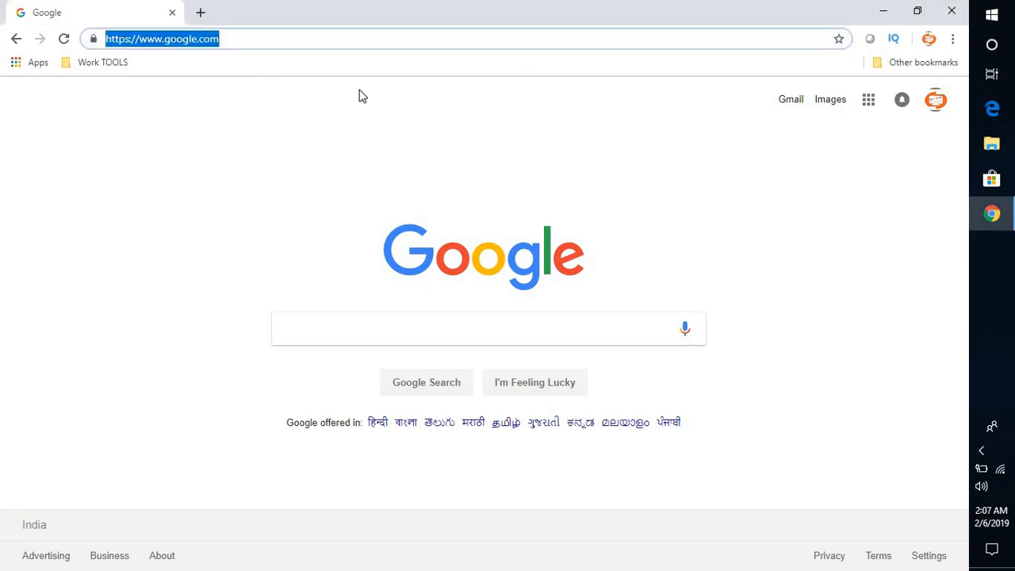
- Search Google for 'download windows 10'
click(476, 328)
text(download windows 10)
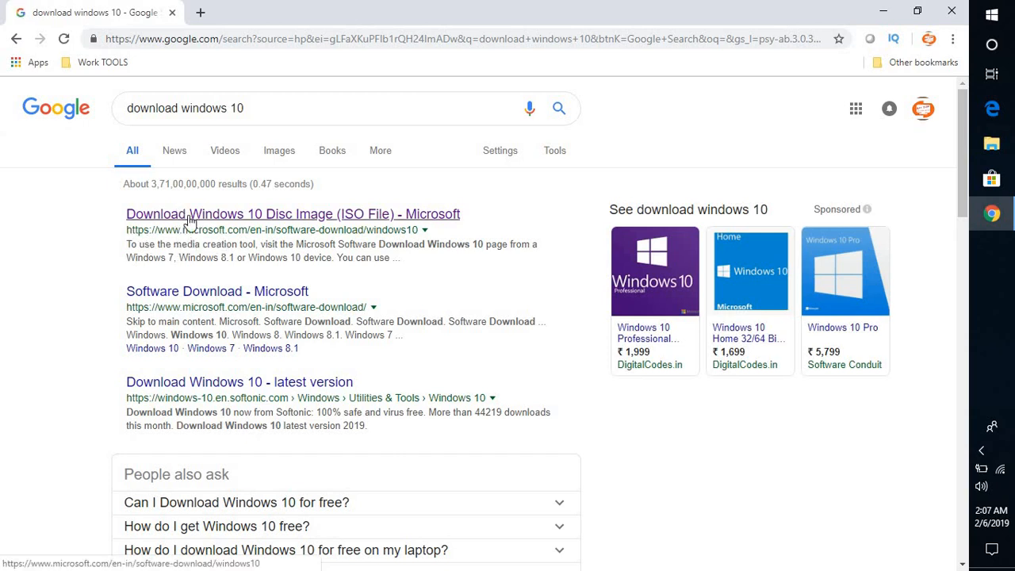
mouse_move(200, 237)
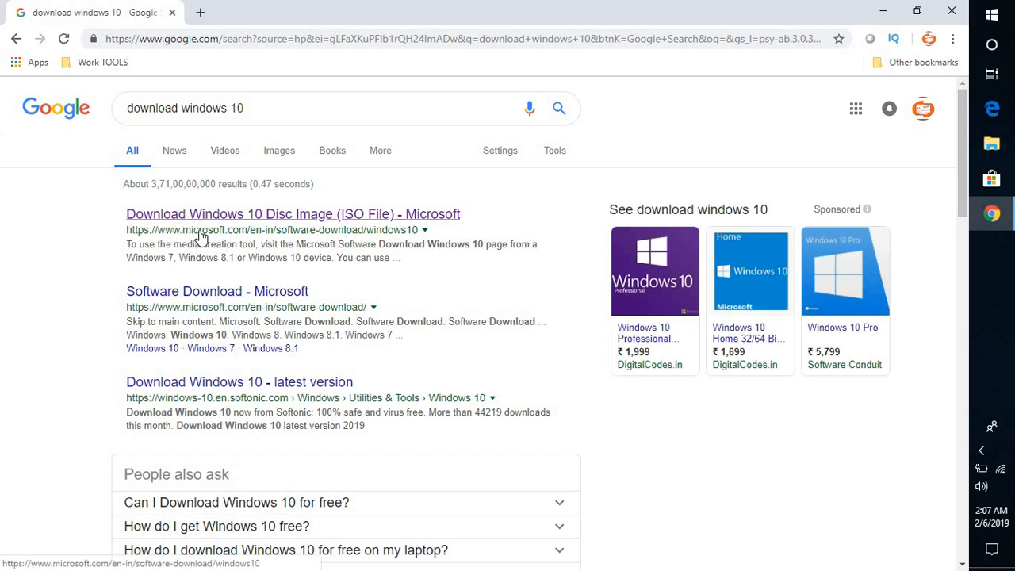
mouse_move(238, 221)
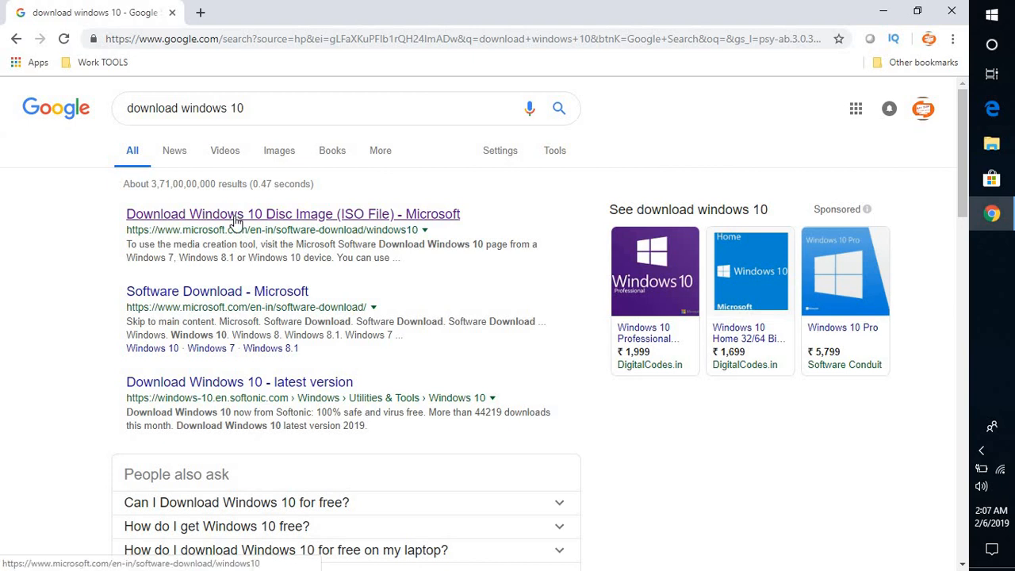
- Go to Microsoft's Download Windows 10 Disc Image result and view the installation media section
click(292, 213)
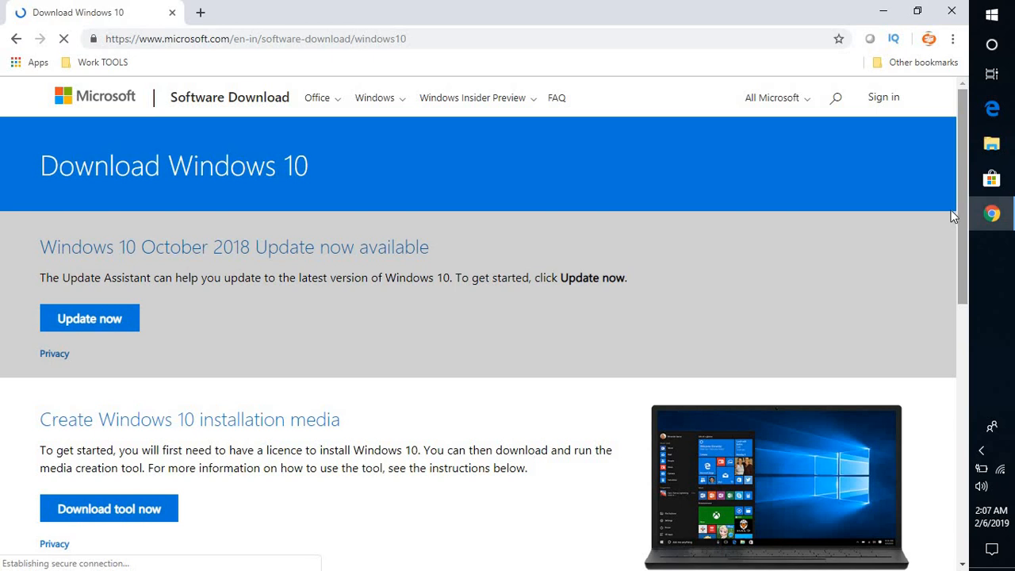
scroll(down, 3)
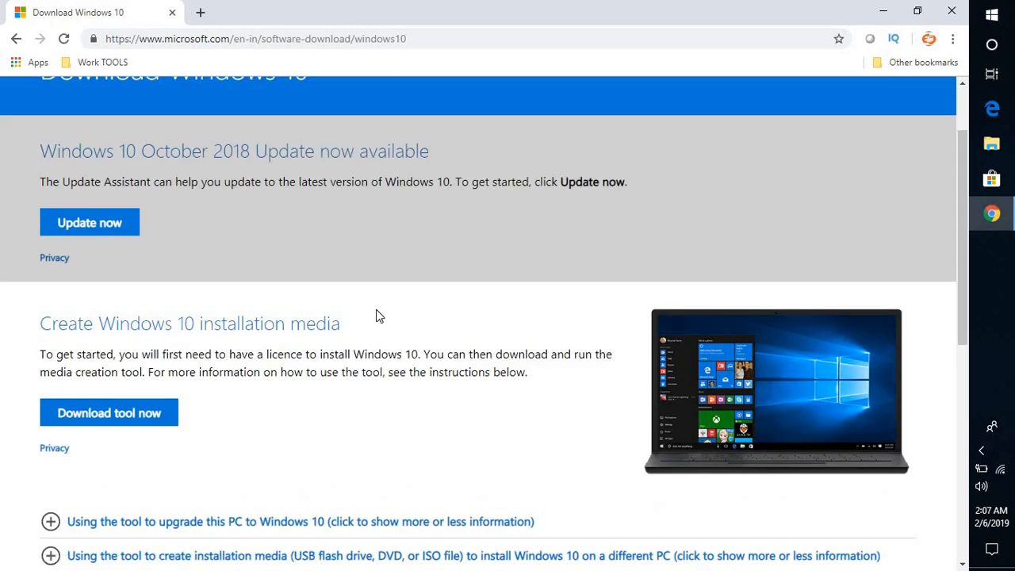
mouse_move(210, 346)
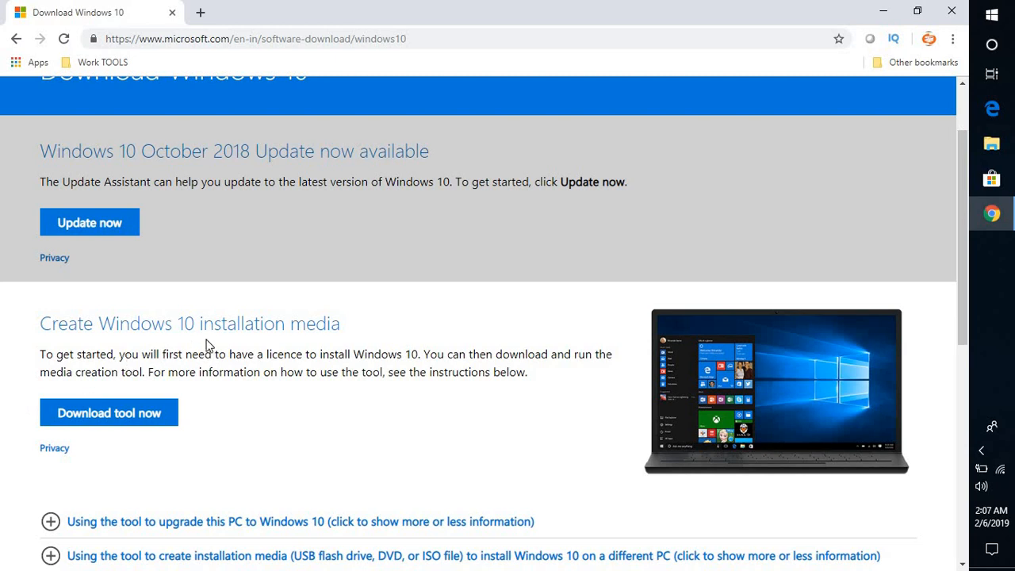
mouse_move(177, 346)
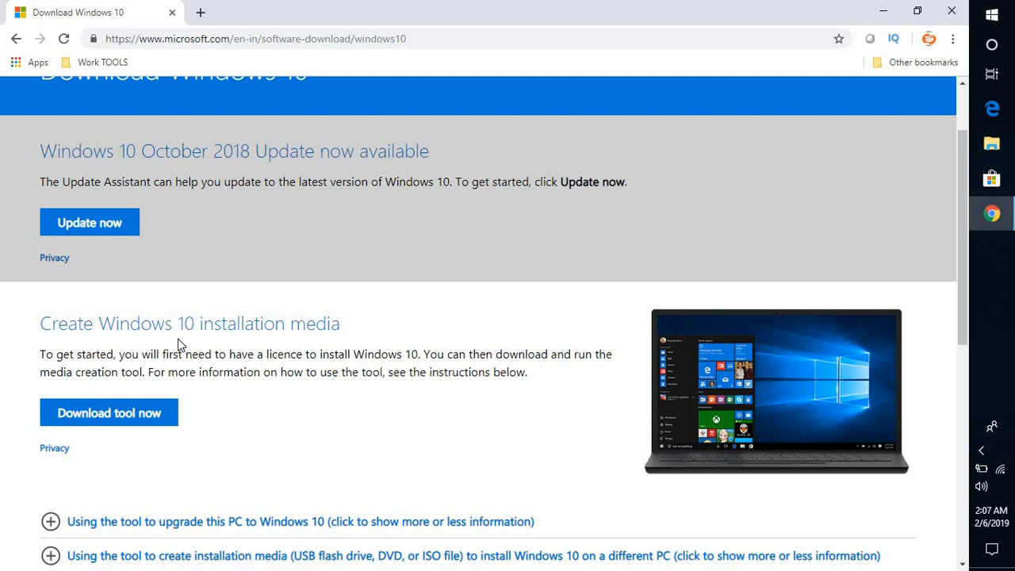
mouse_move(103, 250)
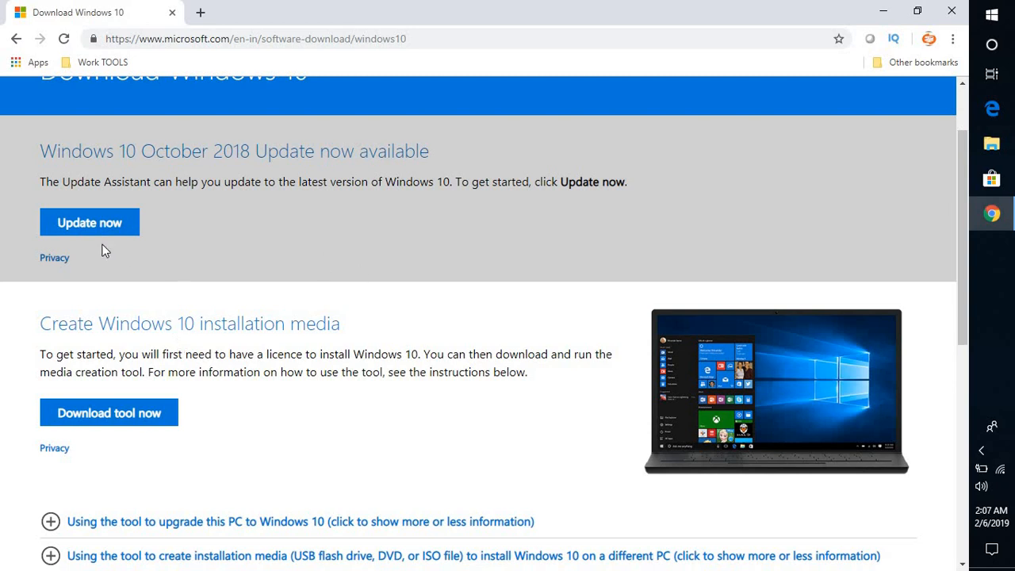
mouse_move(250, 260)
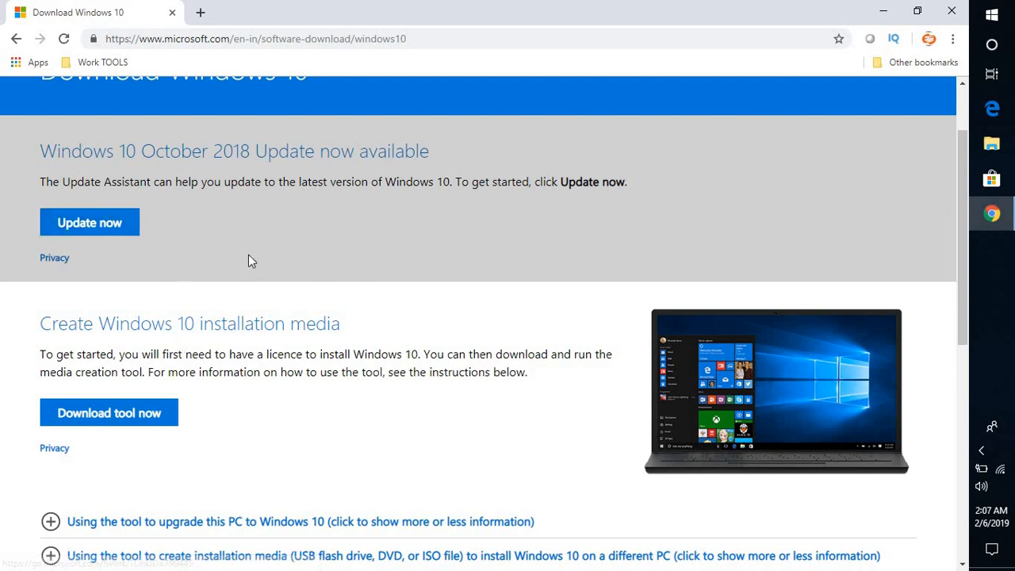
mouse_move(609, 208)
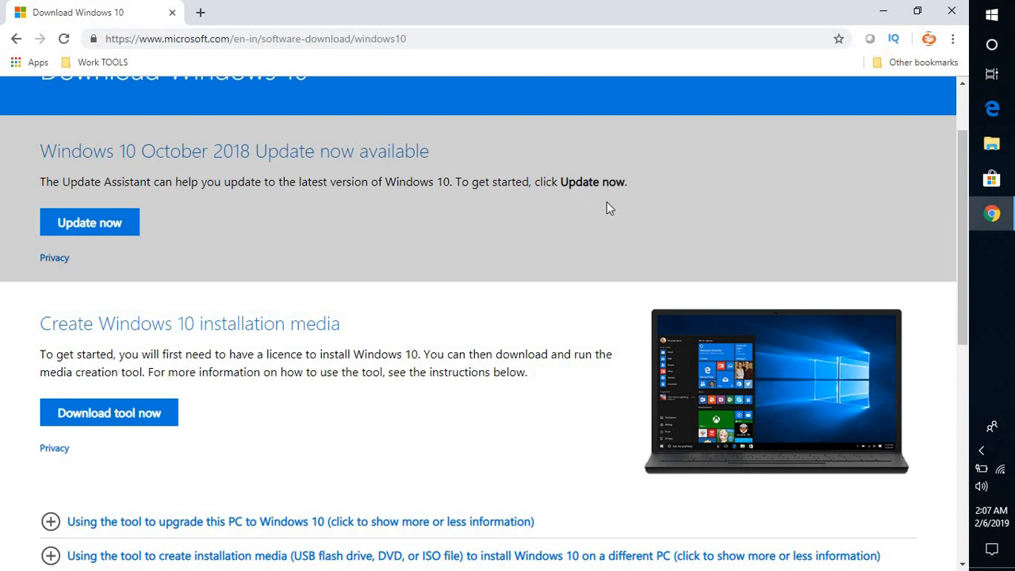
mouse_move(649, 200)
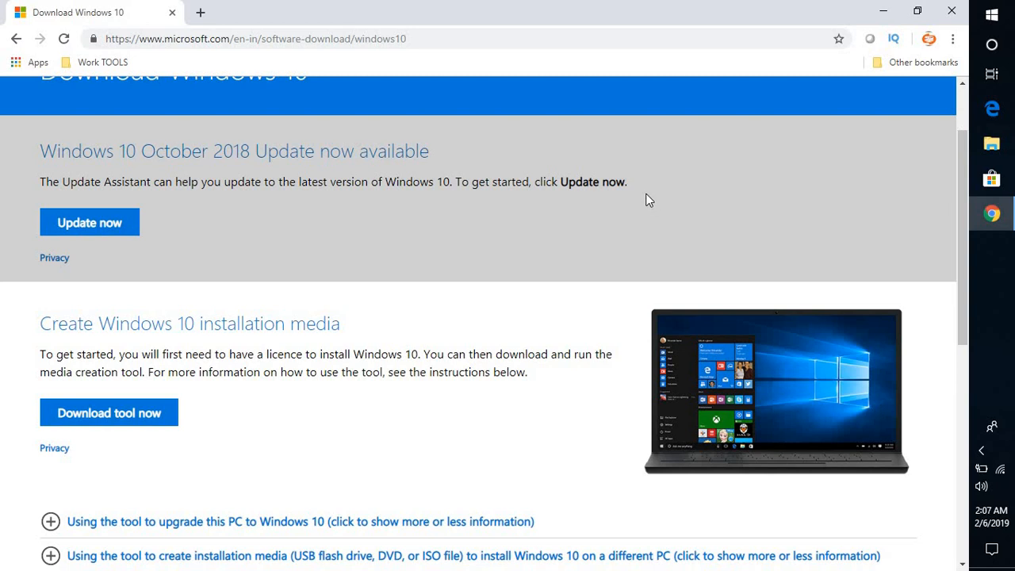
mouse_move(506, 355)
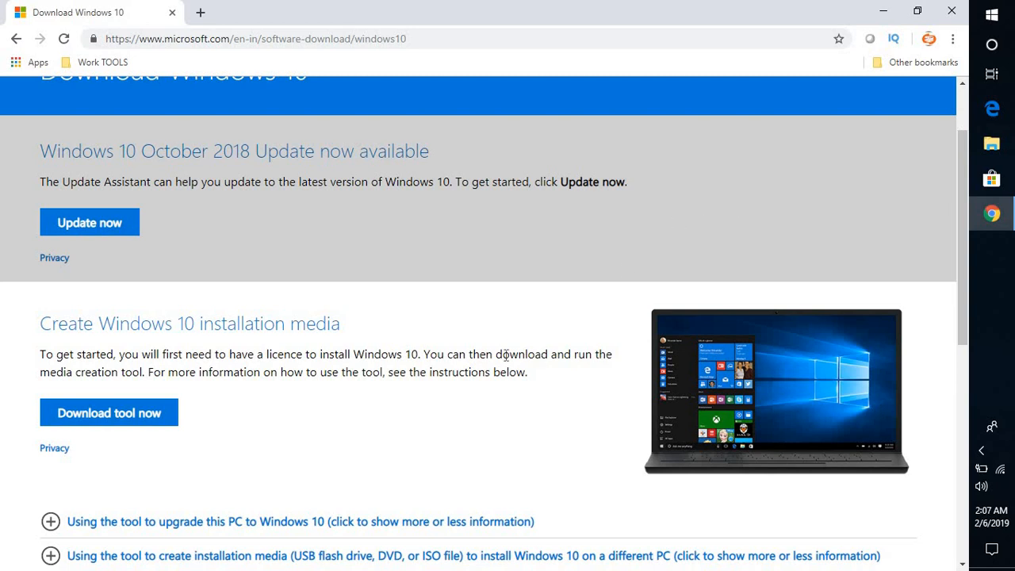
mouse_move(524, 317)
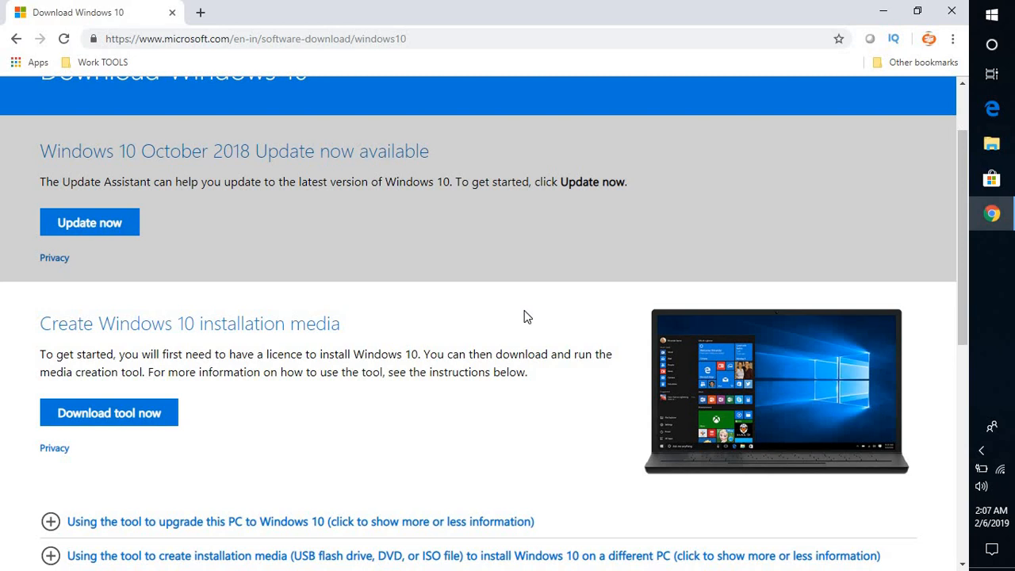
- Inspect the installation media heading in DevTools and reach More tools > Network conditions
right_click(523, 317)
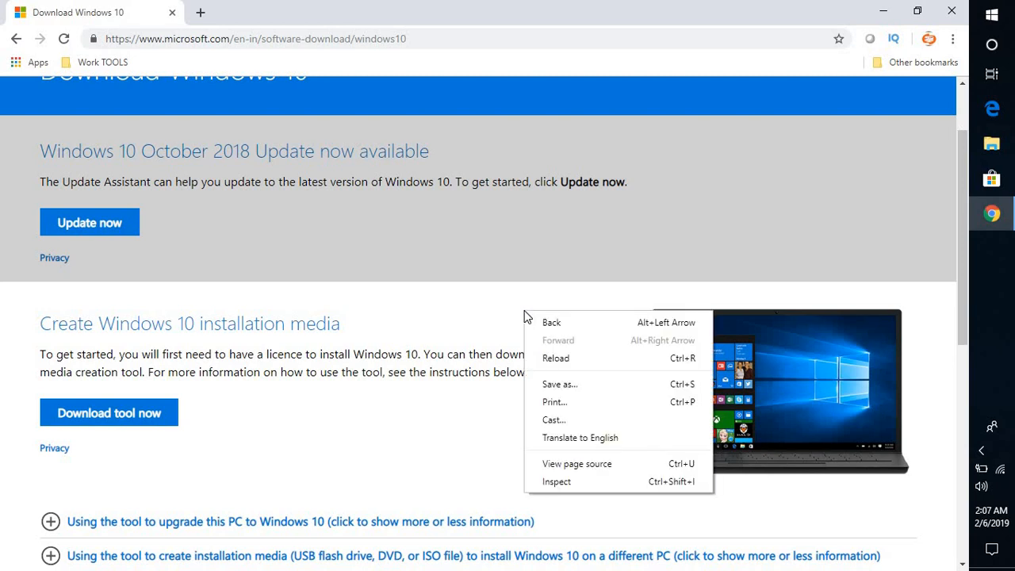
mouse_move(552, 463)
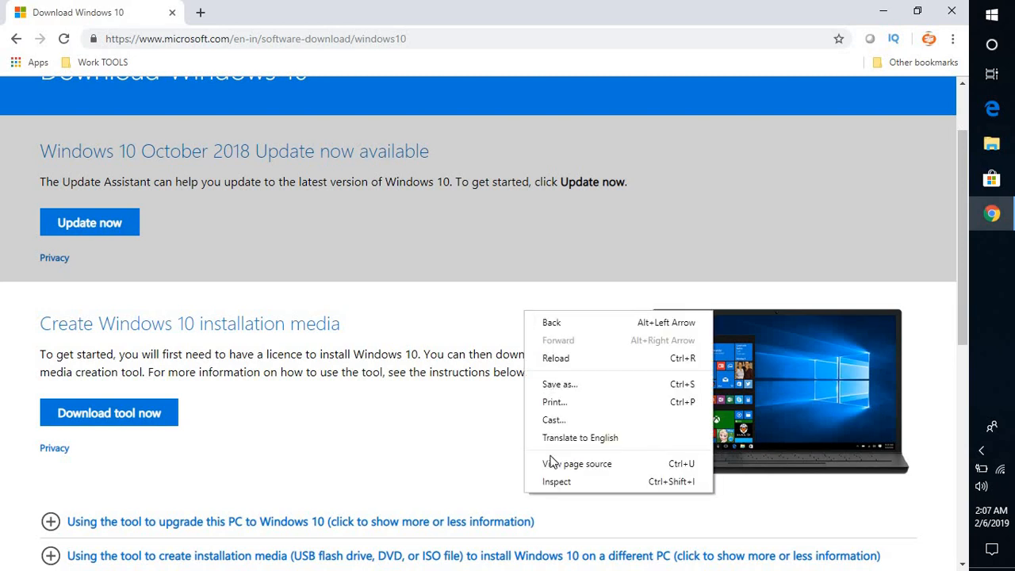
click(651, 204)
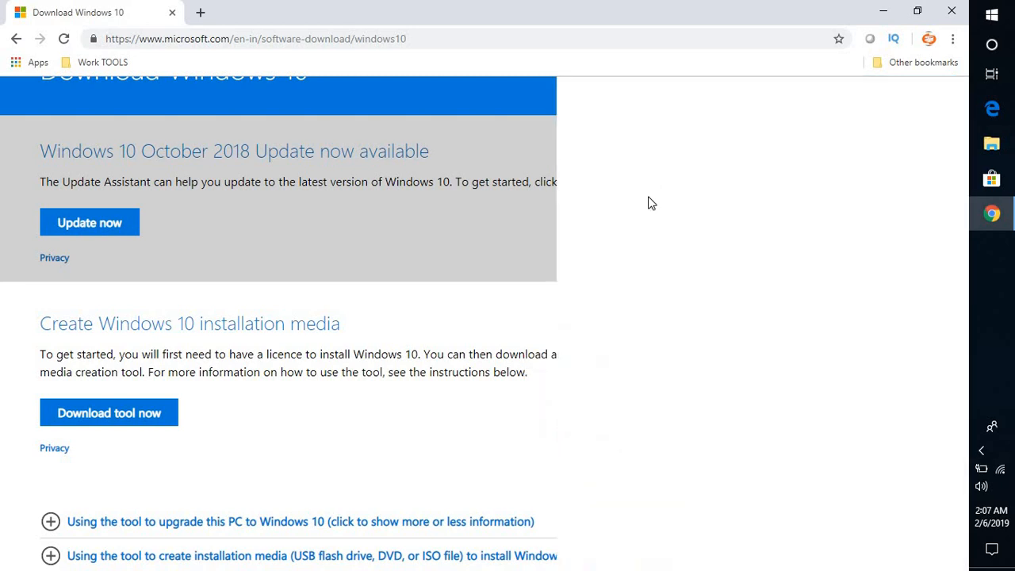
key(f12)
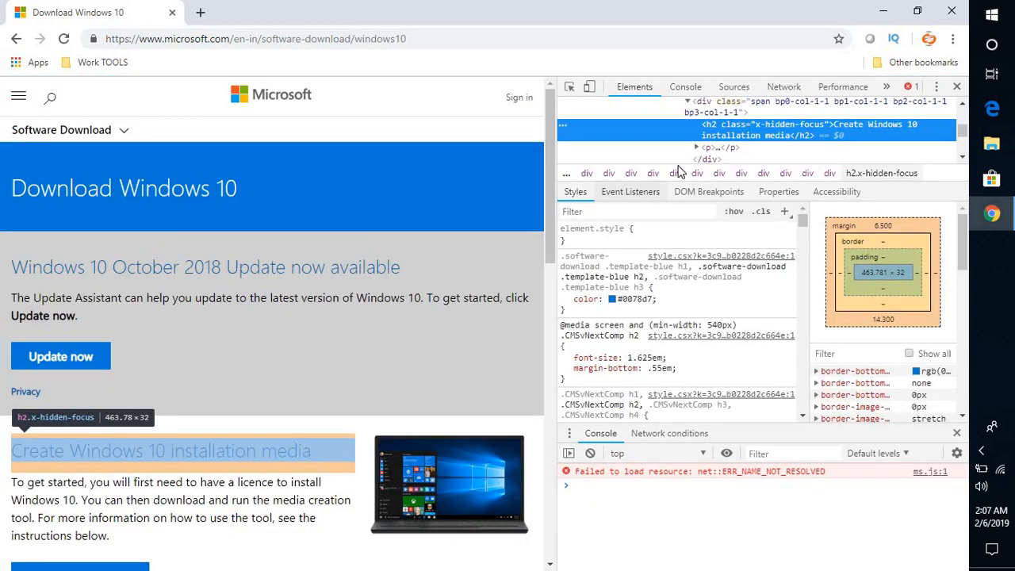
mouse_move(940, 85)
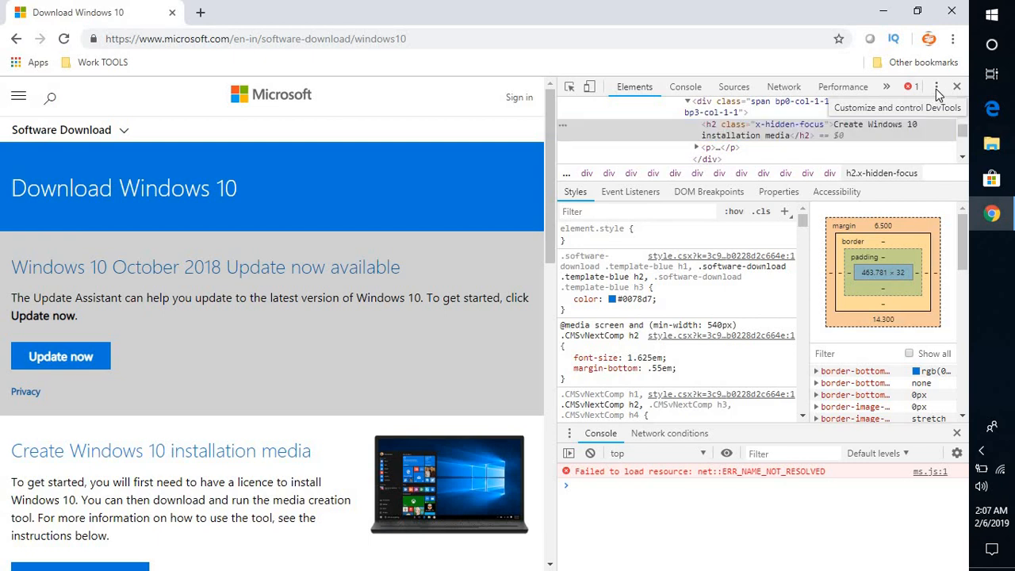
click(936, 85)
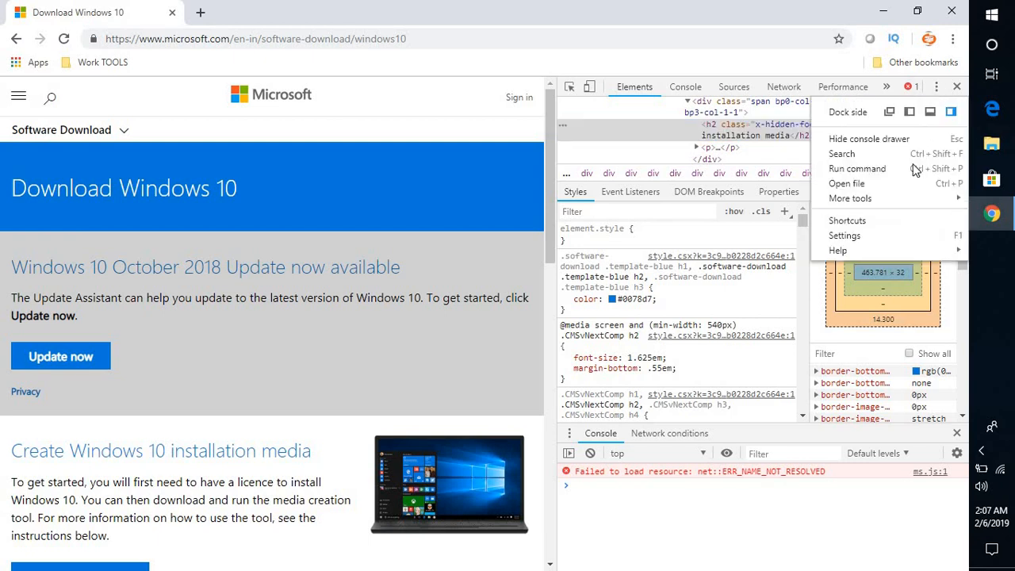
click(851, 198)
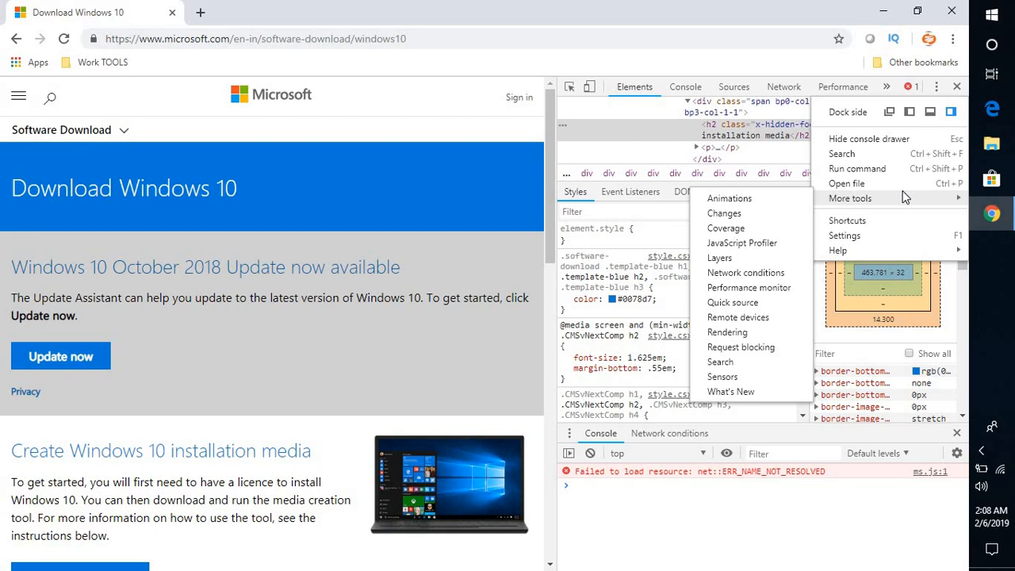
mouse_move(847, 210)
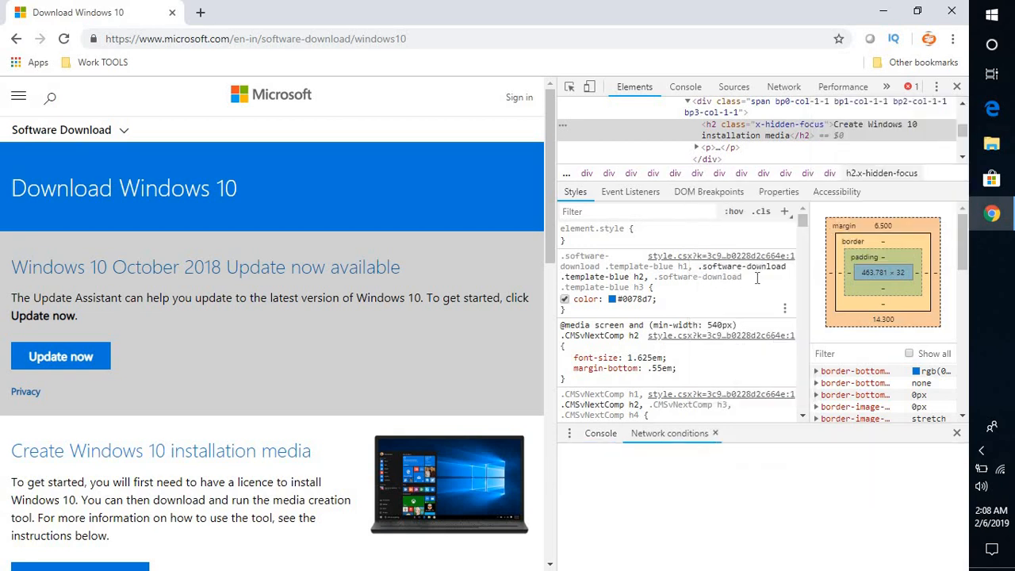
- In Network conditions, disable 'Select automatically' and set the user agent to Chrome — iPad
click(669, 433)
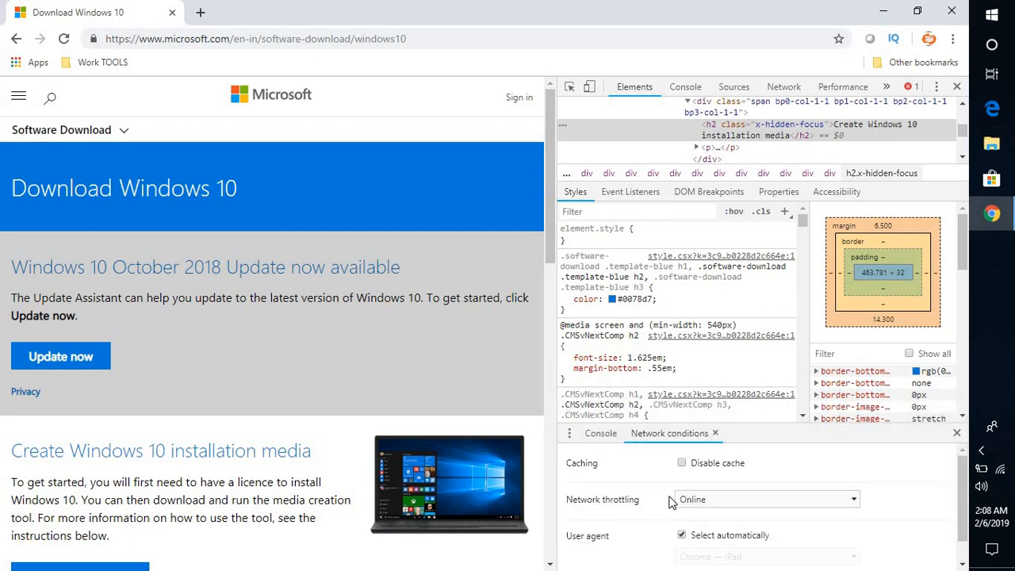
mouse_move(919, 431)
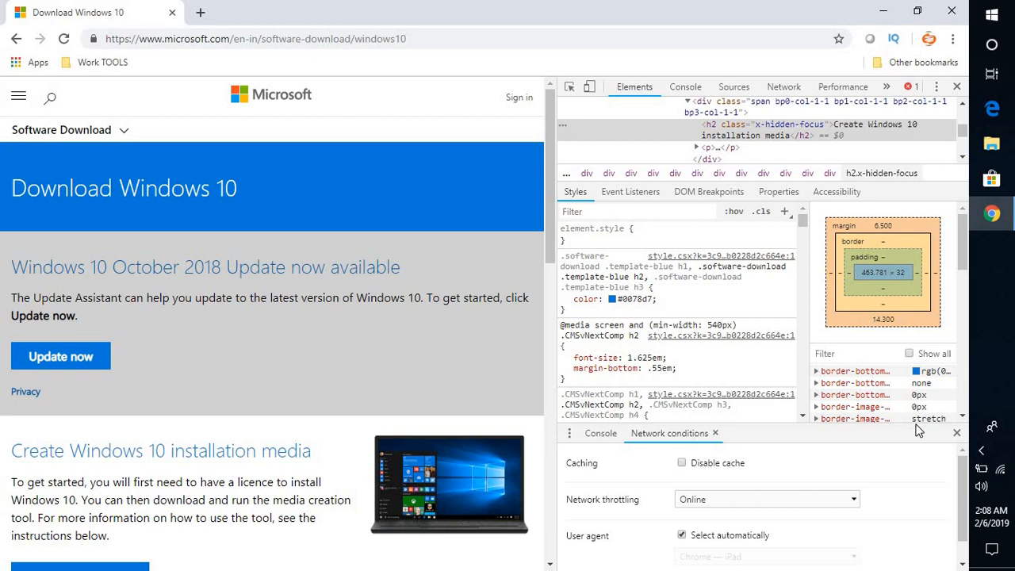
scroll(down, 3)
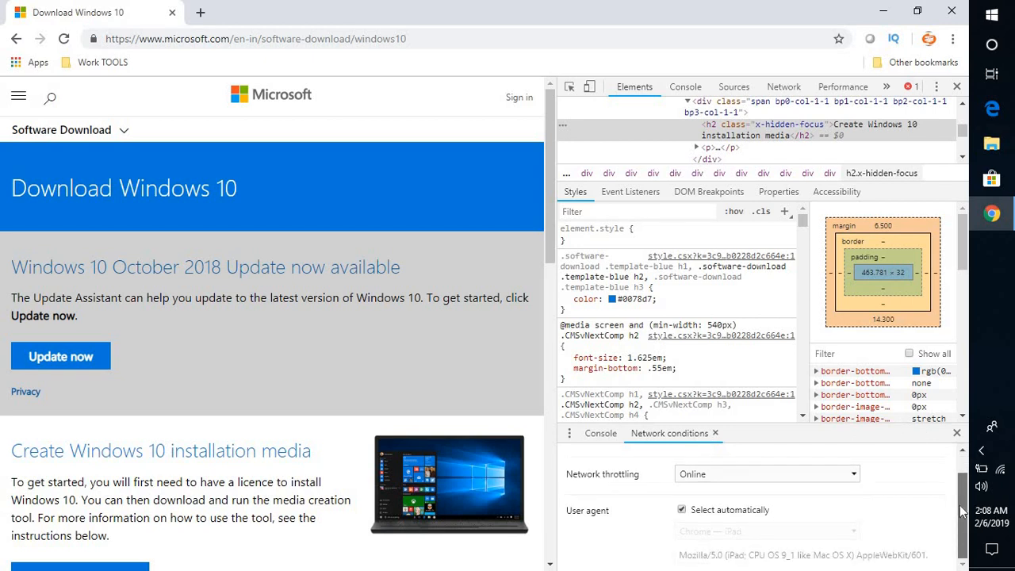
mouse_move(739, 488)
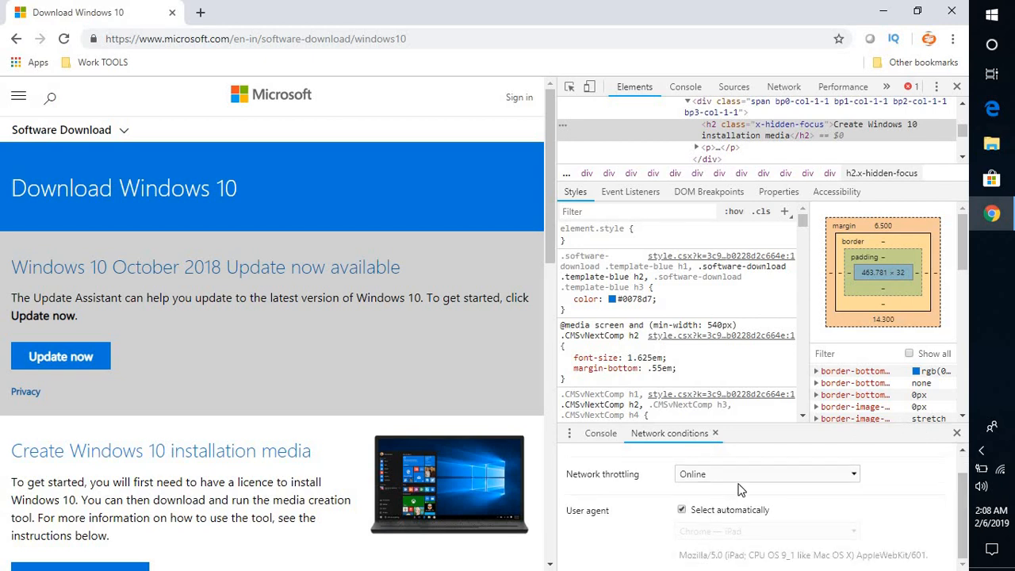
mouse_move(743, 486)
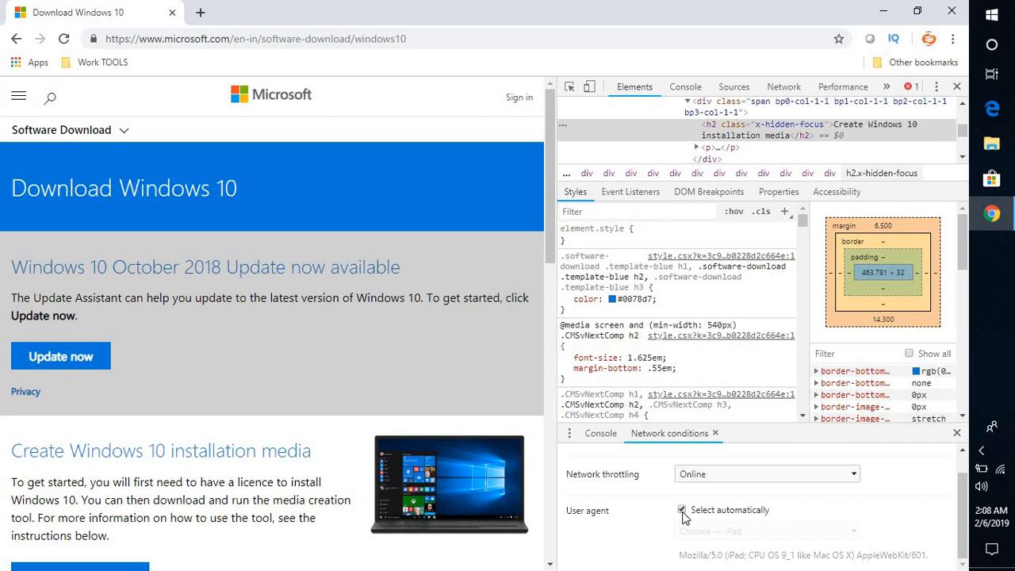
click(682, 511)
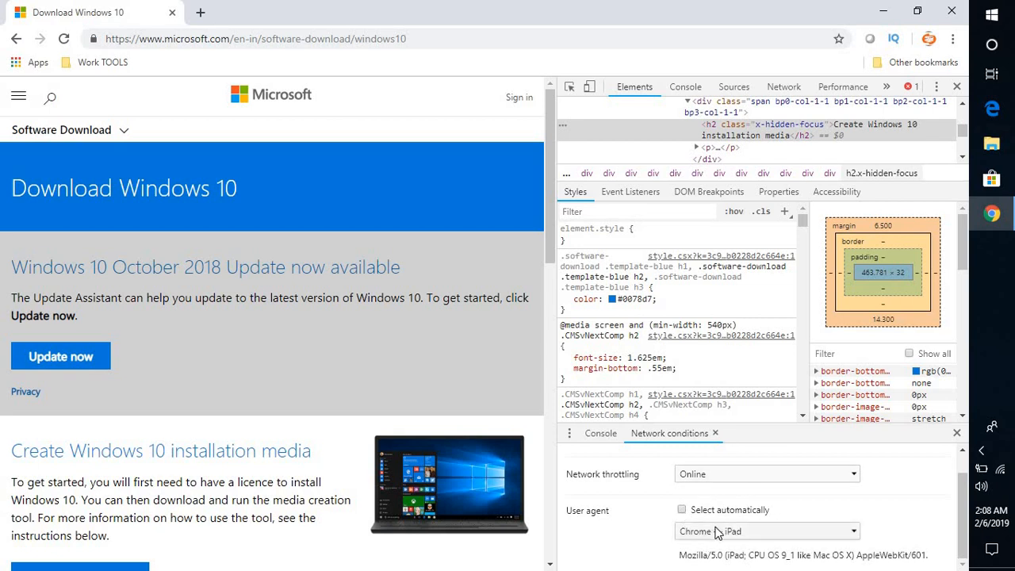
click(764, 530)
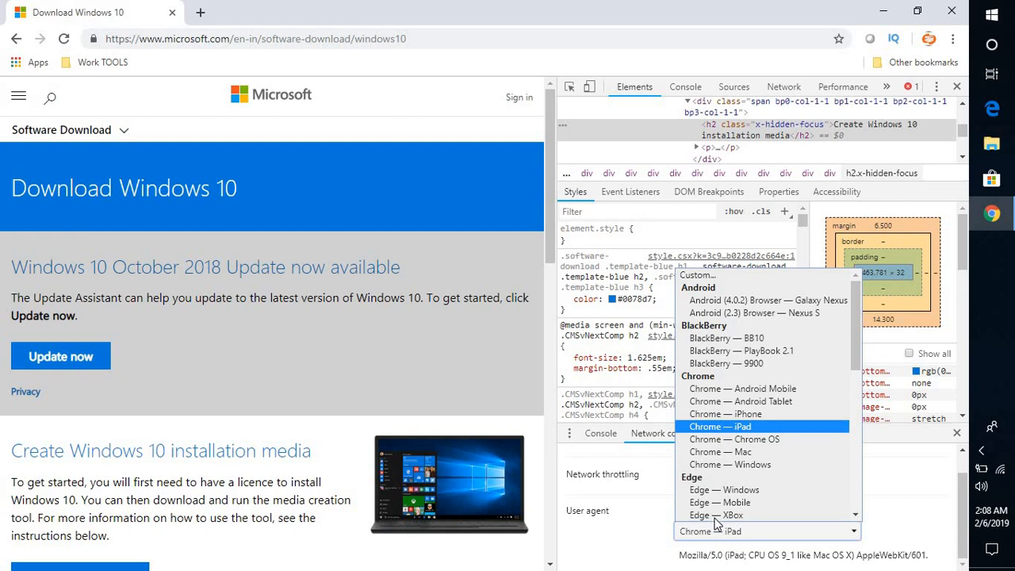
mouse_move(722, 434)
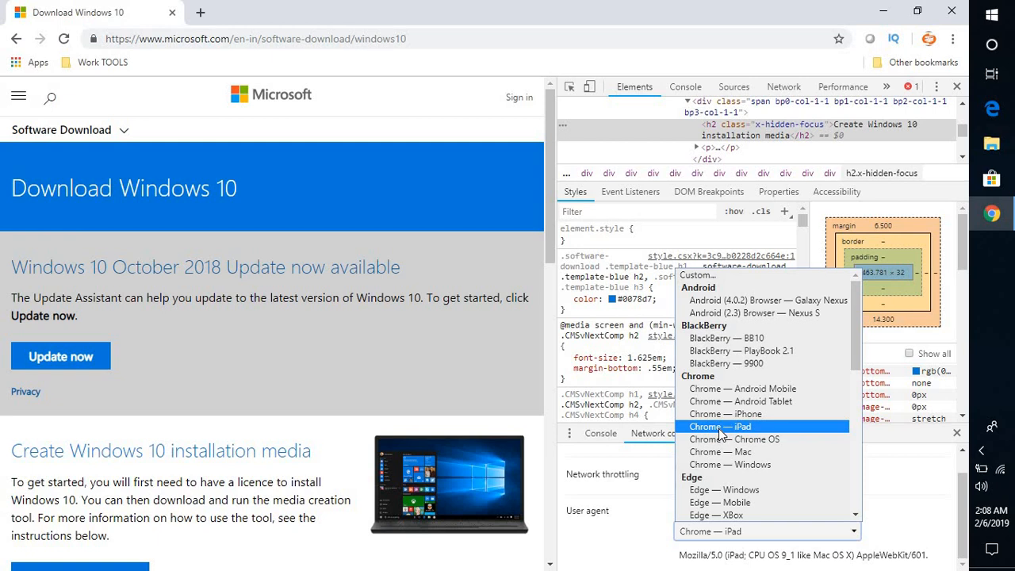
click(720, 425)
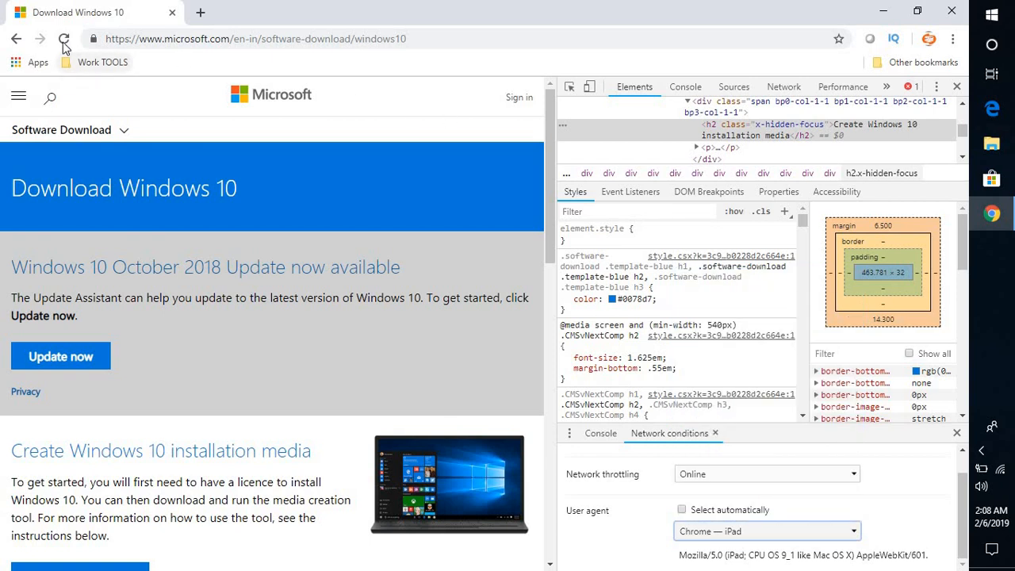
- Reload the page as an iPad and confirm 'Windows 10' as the edition to download
click(64, 39)
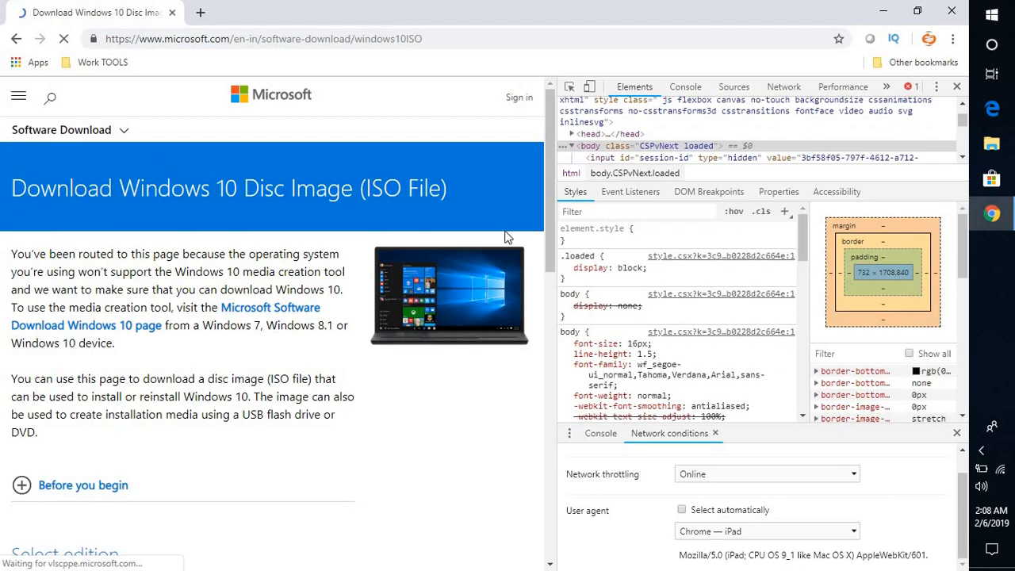
scroll(down, 3)
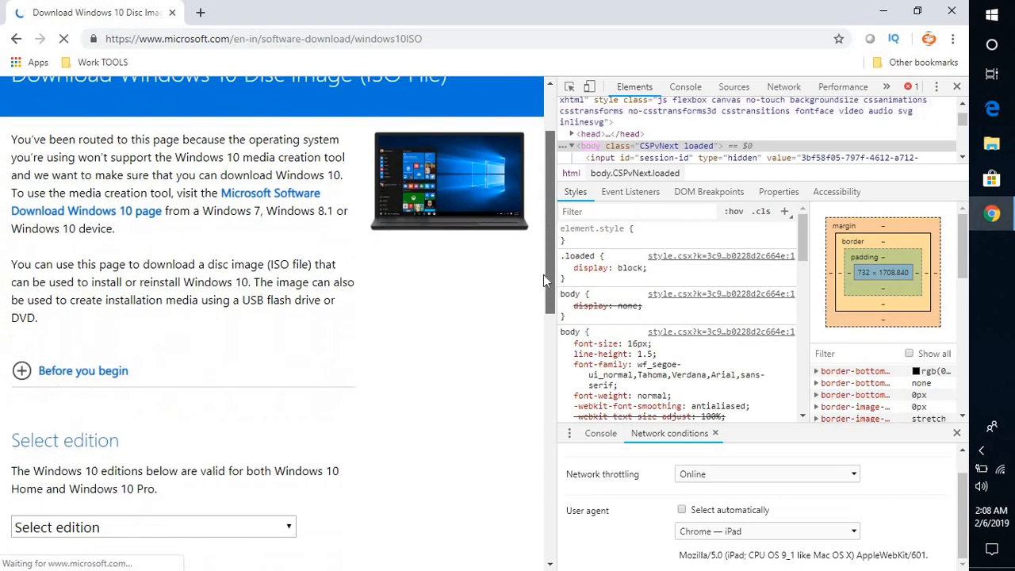
scroll(down, 3)
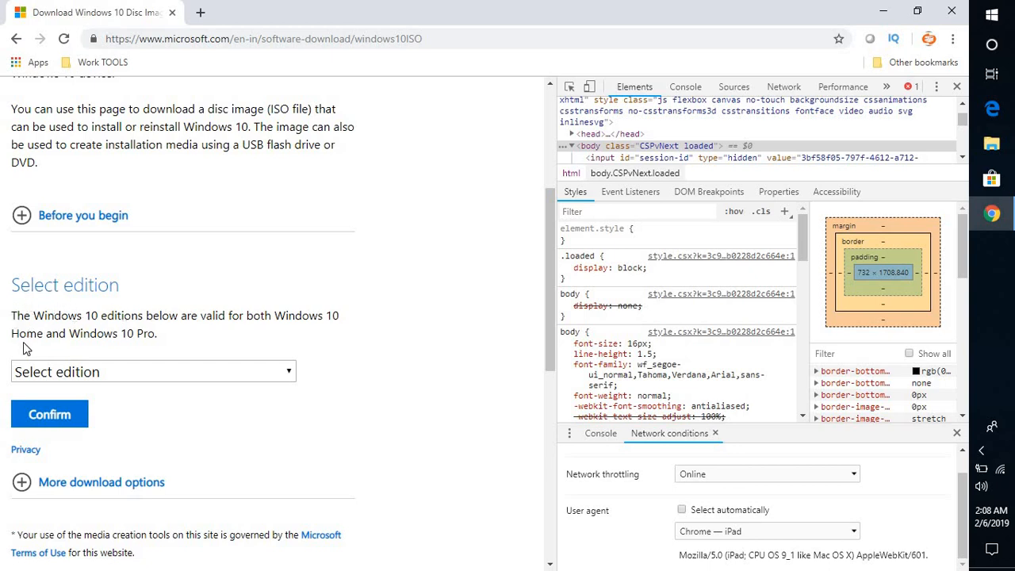
mouse_move(173, 332)
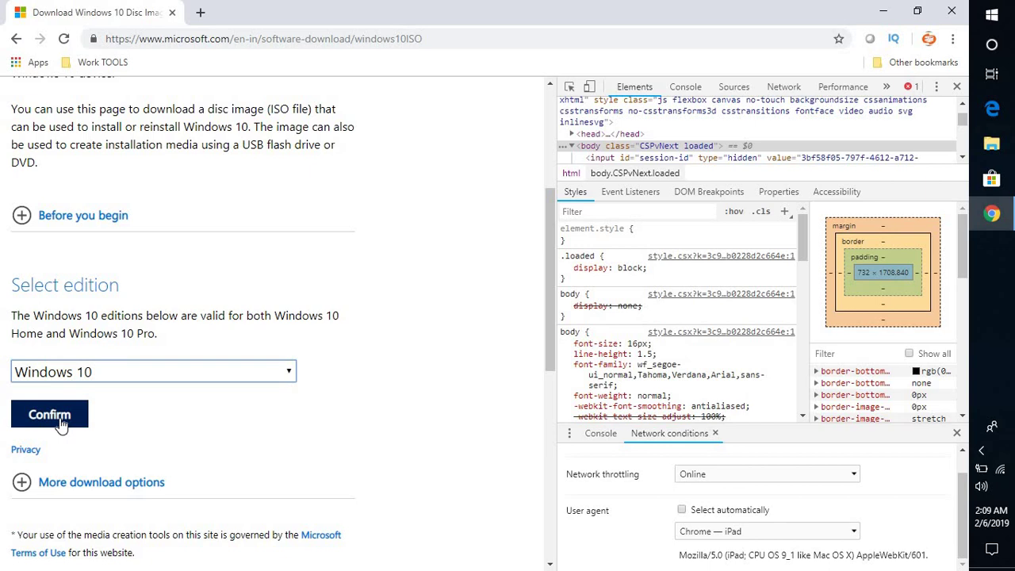
click(50, 414)
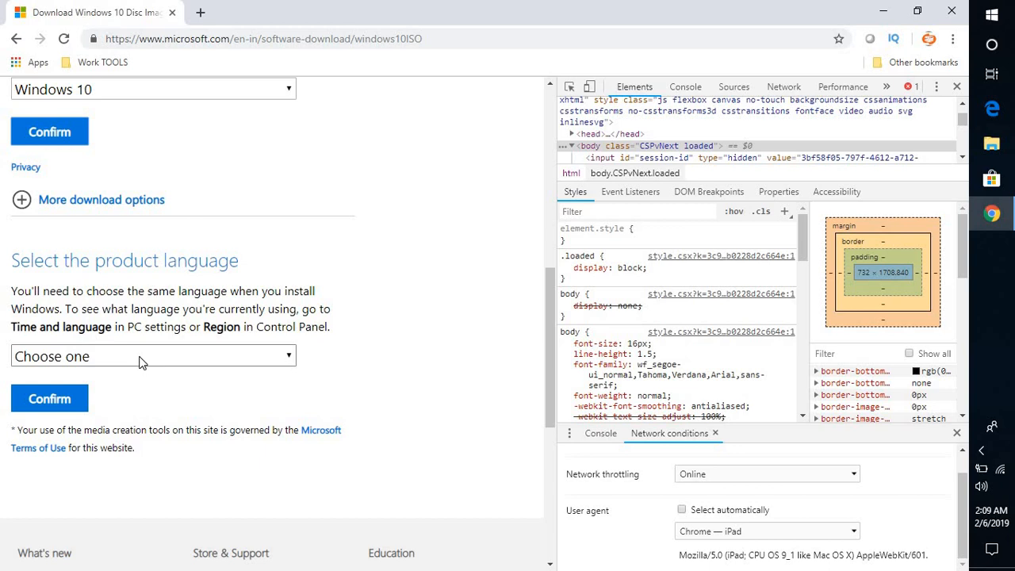
- Select English as the product language so the 64-bit and 32-bit download links appear
click(152, 355)
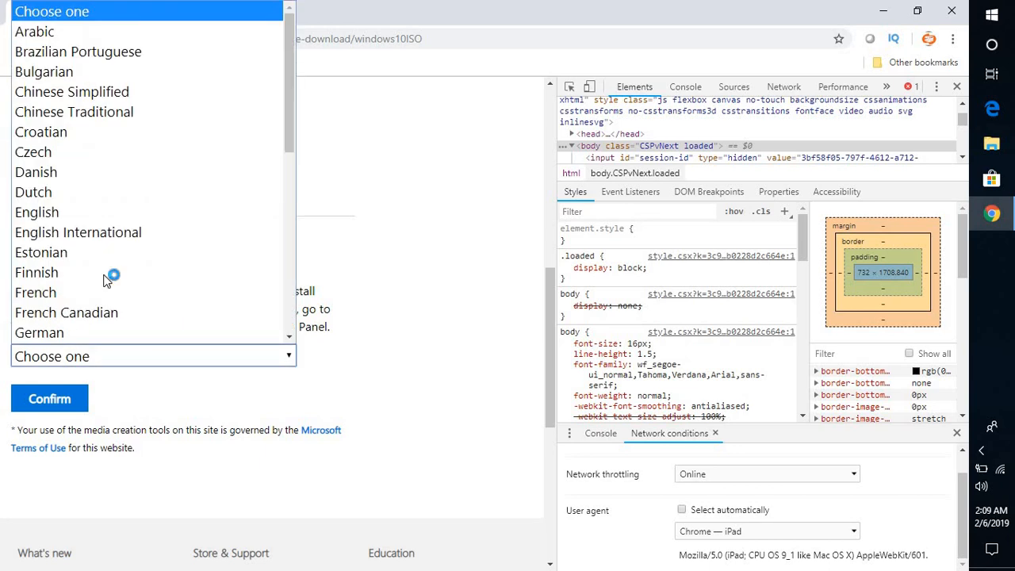
mouse_move(78, 232)
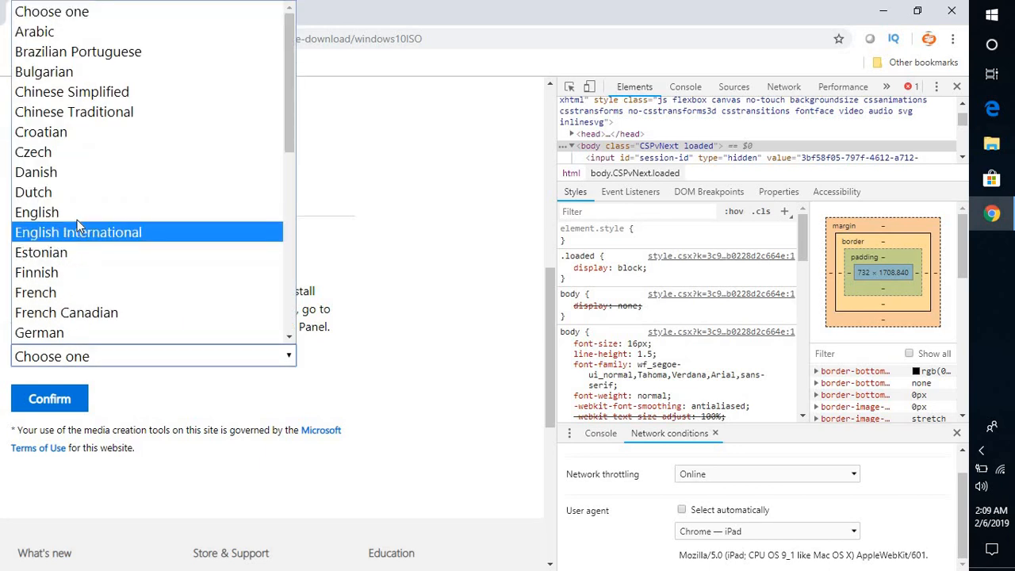
click(37, 213)
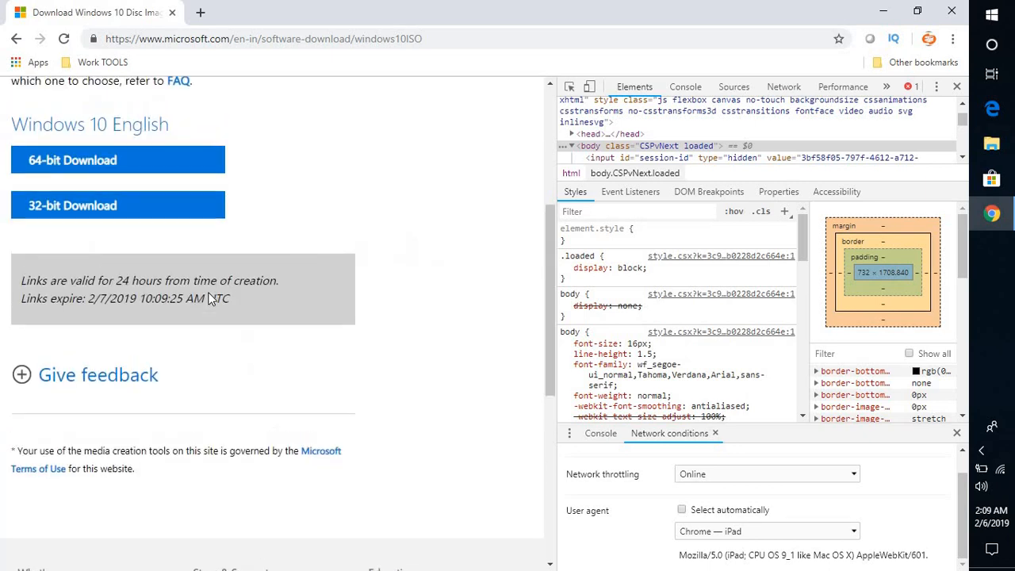
- Start the 64-bit Windows 10 English ISO download
scroll(up, 3)
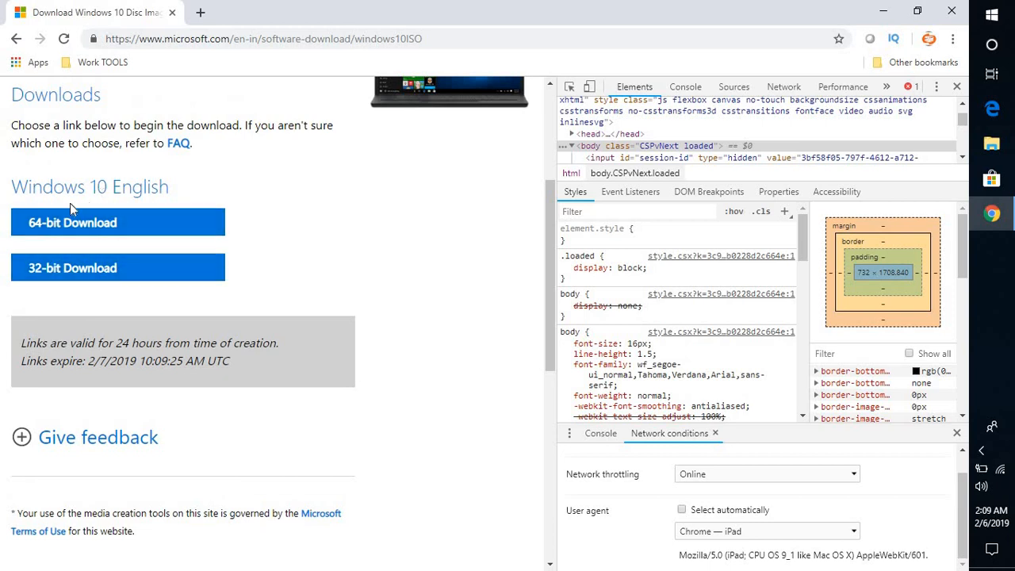
mouse_move(117, 230)
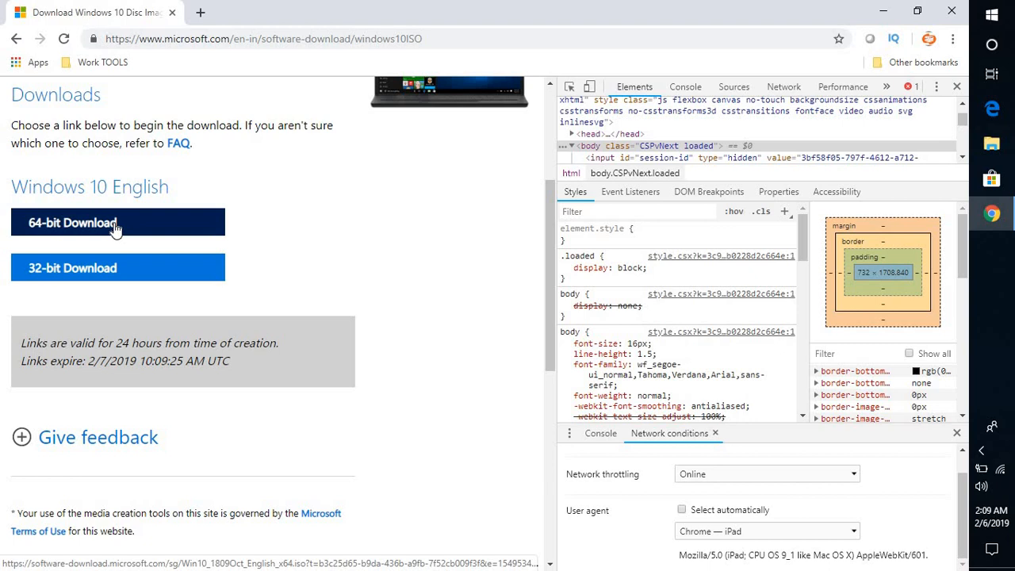
mouse_move(117, 267)
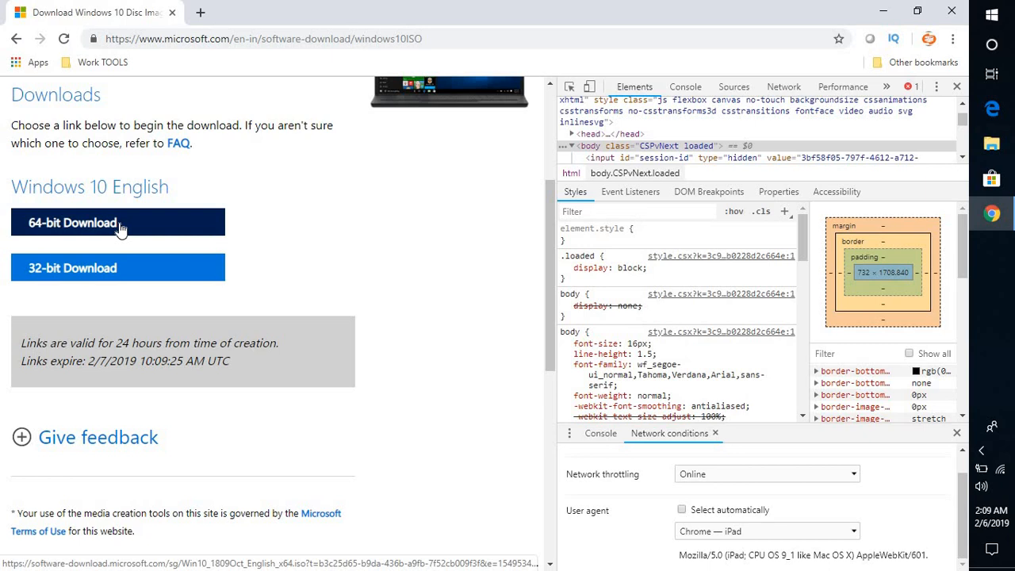
click(117, 223)
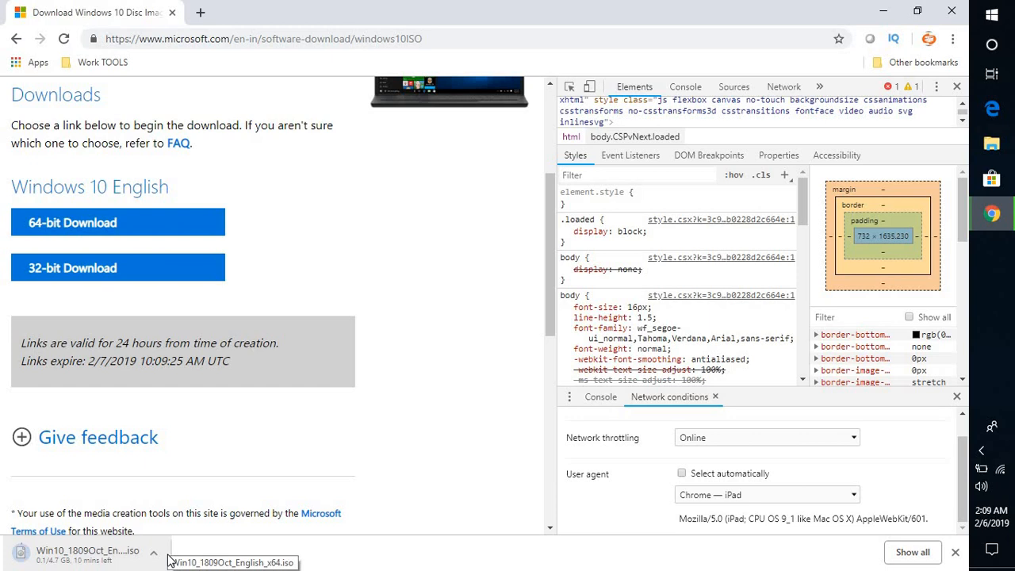
mouse_move(166, 560)
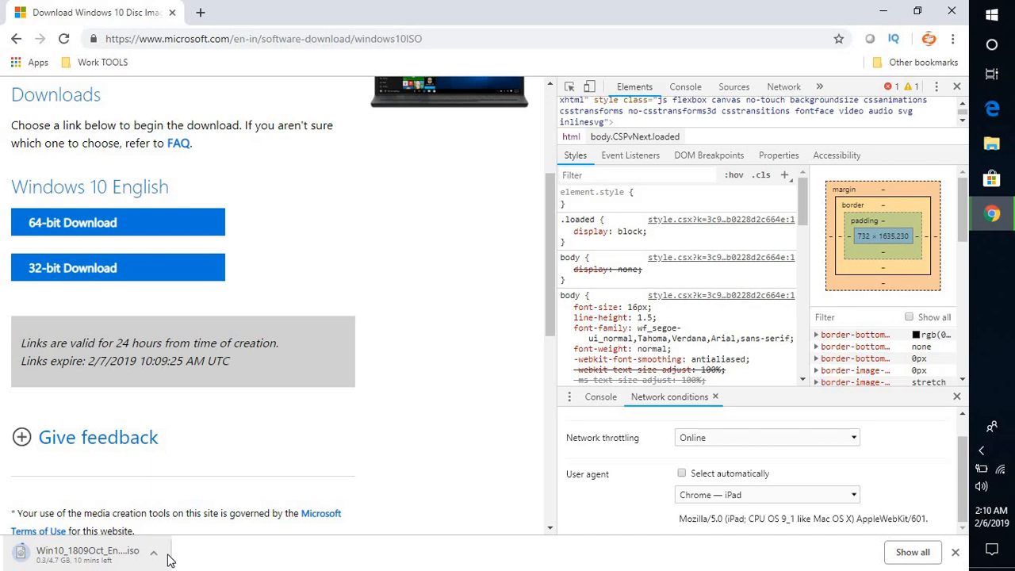
mouse_move(210, 488)
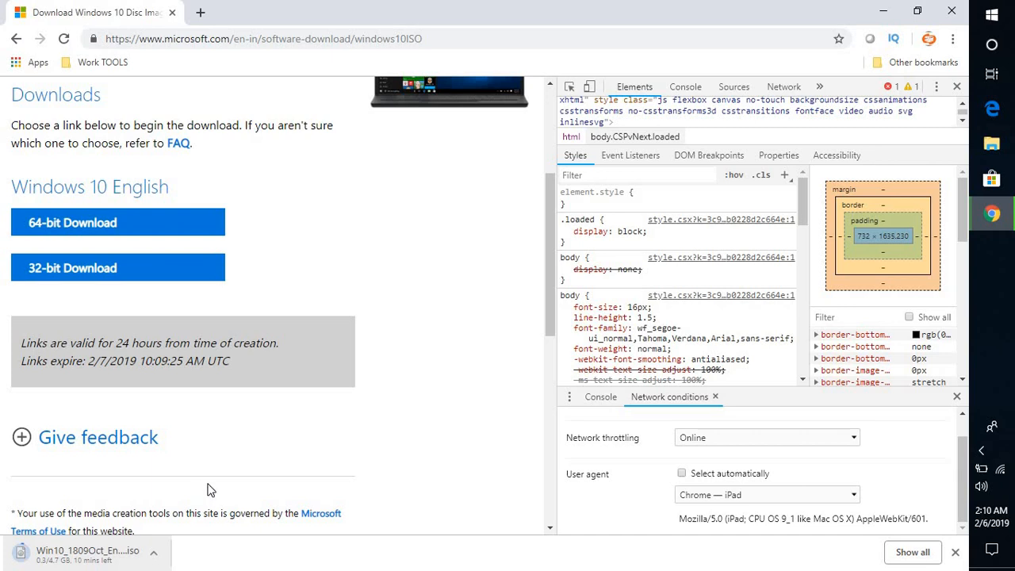